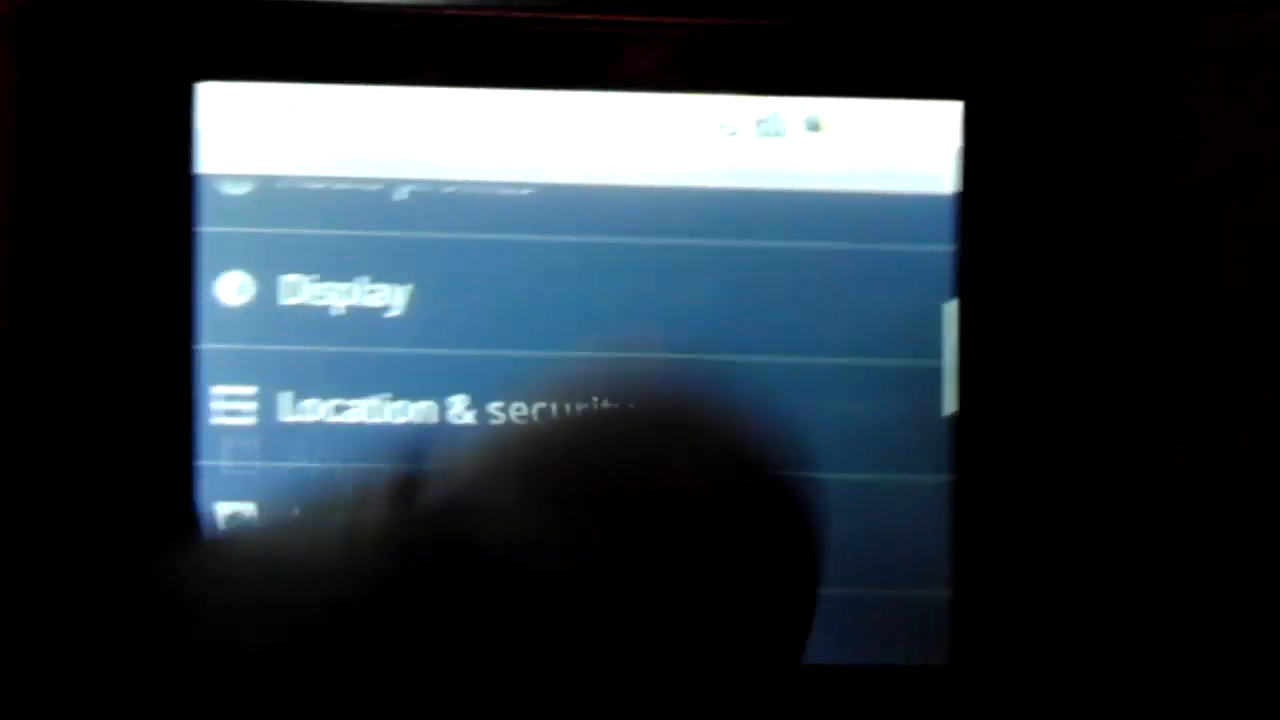
scroll(down, 3)
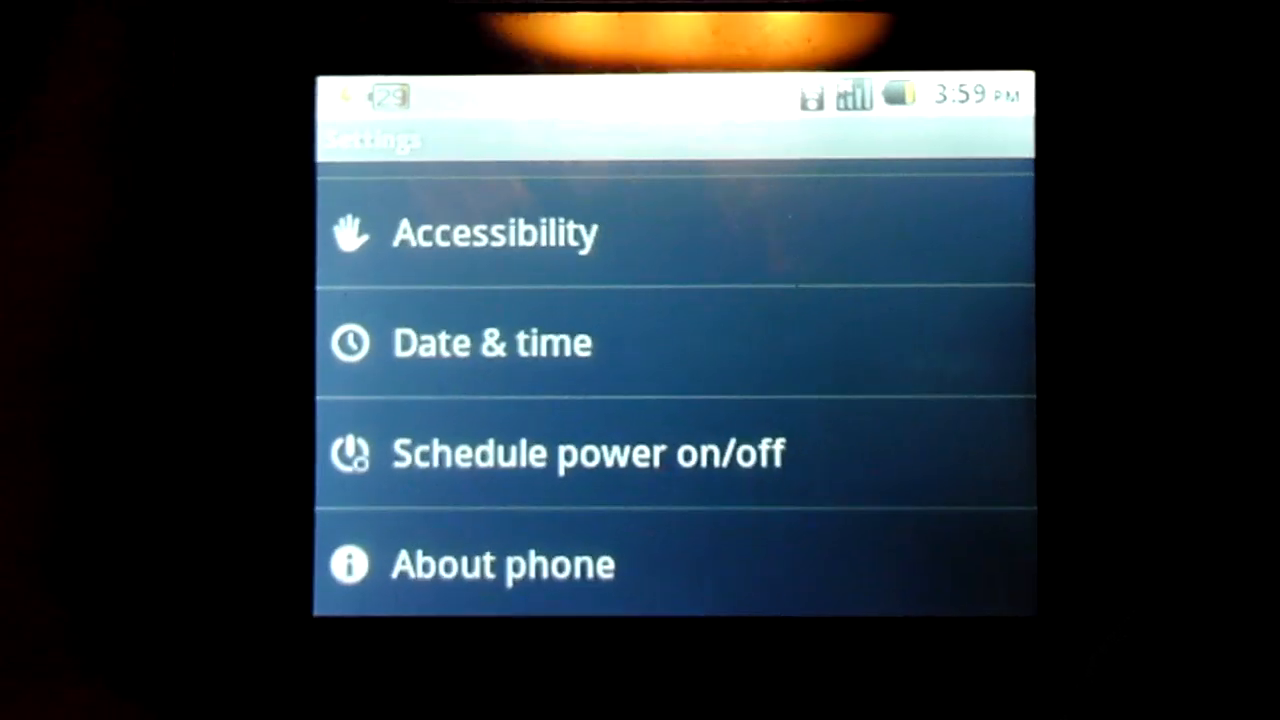
scroll(down, 3)
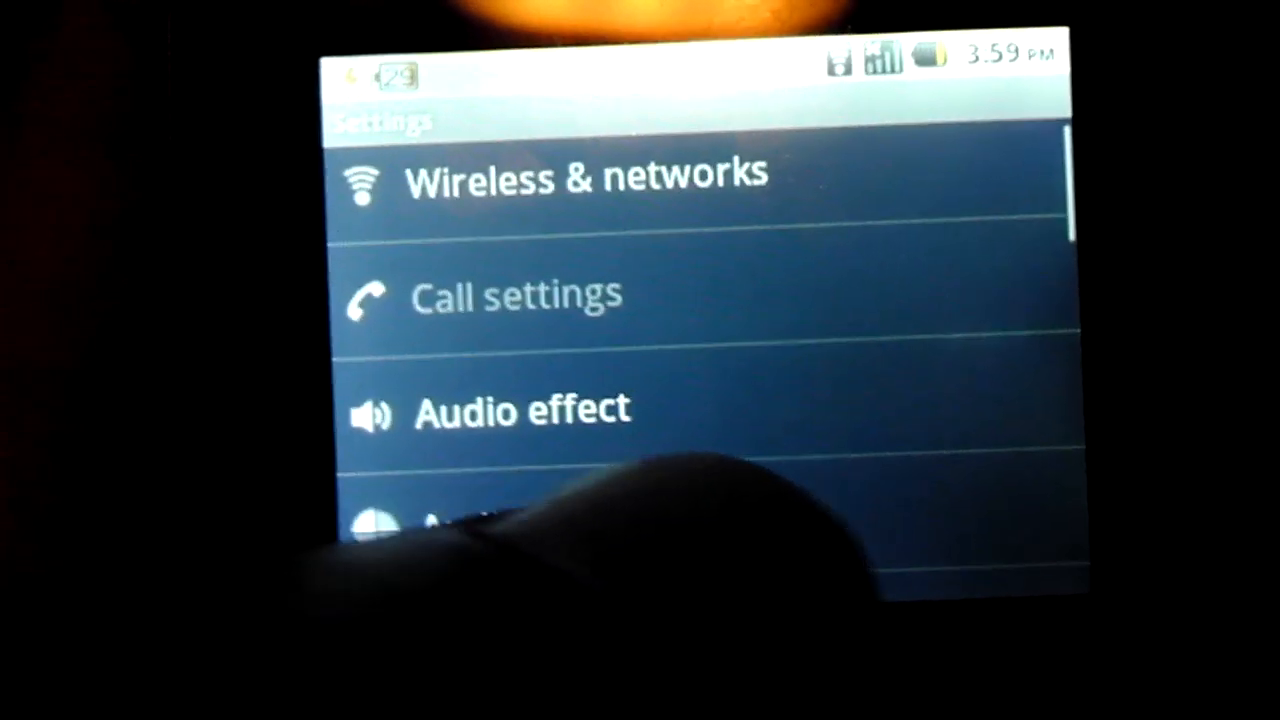